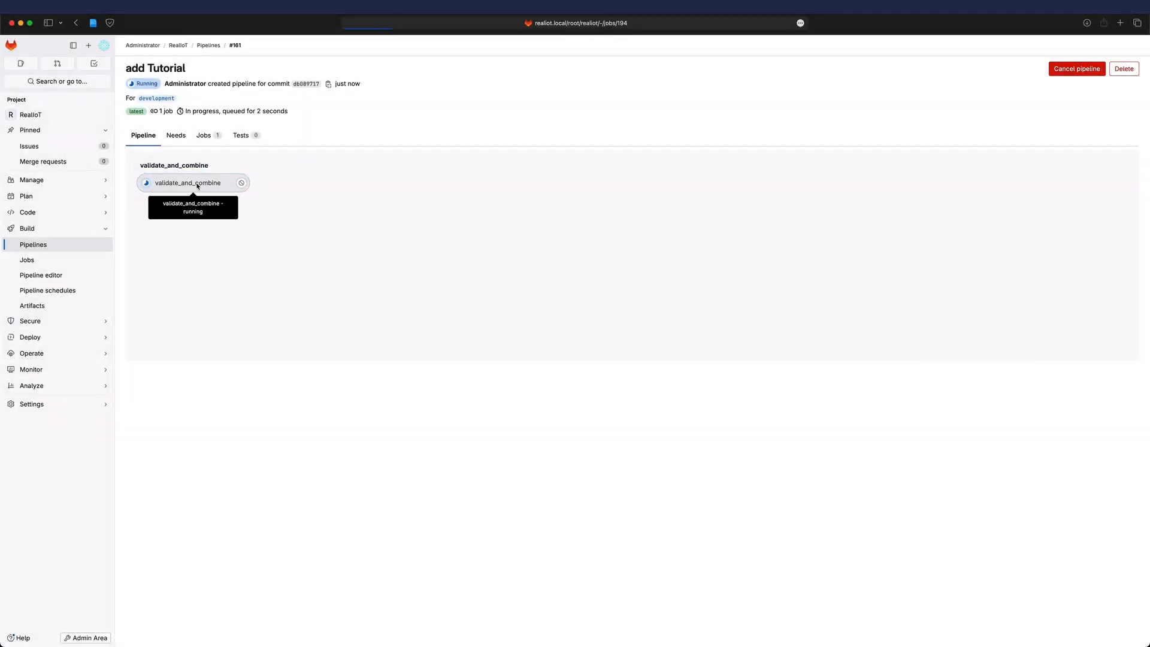
# View the streaming log of the running validate_and_combine job in pipeline #161.
pyautogui.click(189, 183)
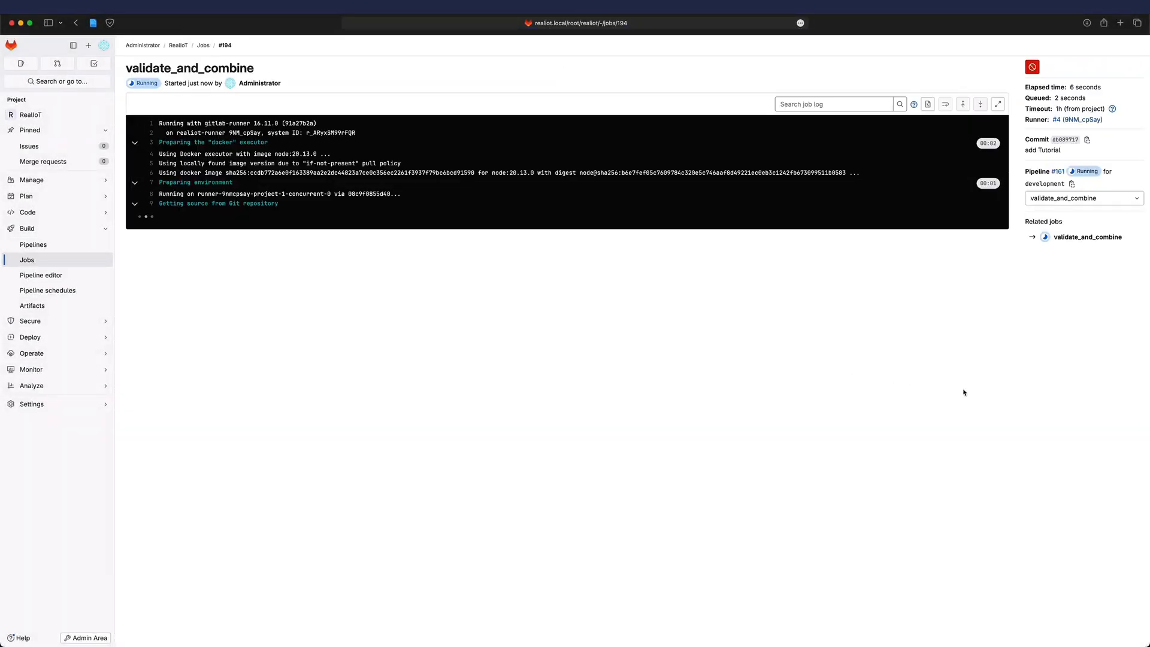